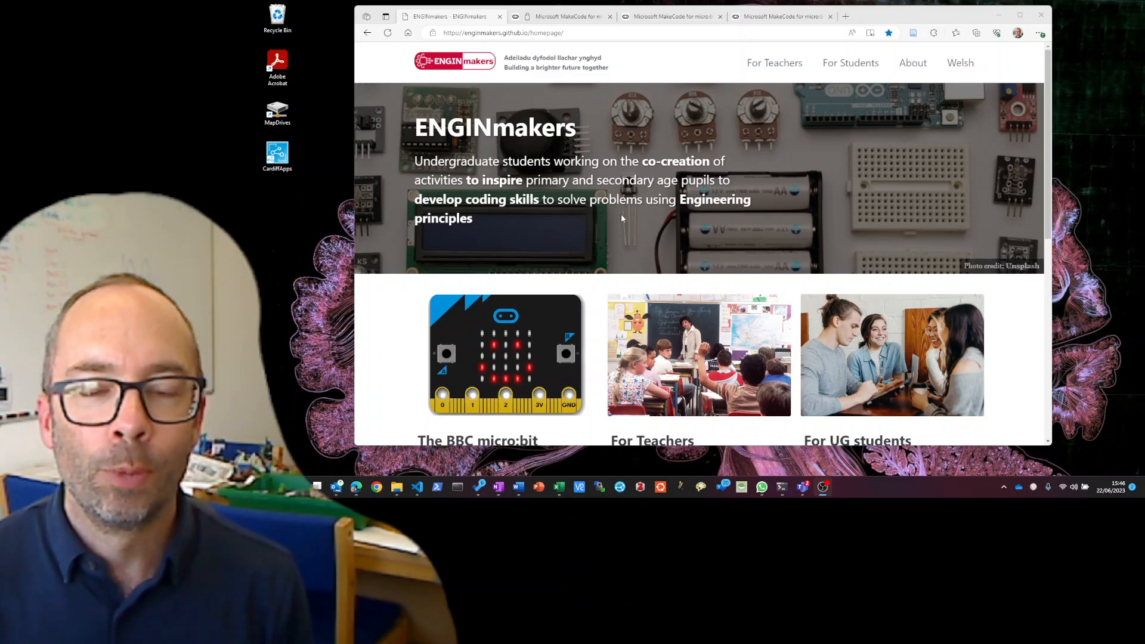
pyautogui.moveTo(650, 225)
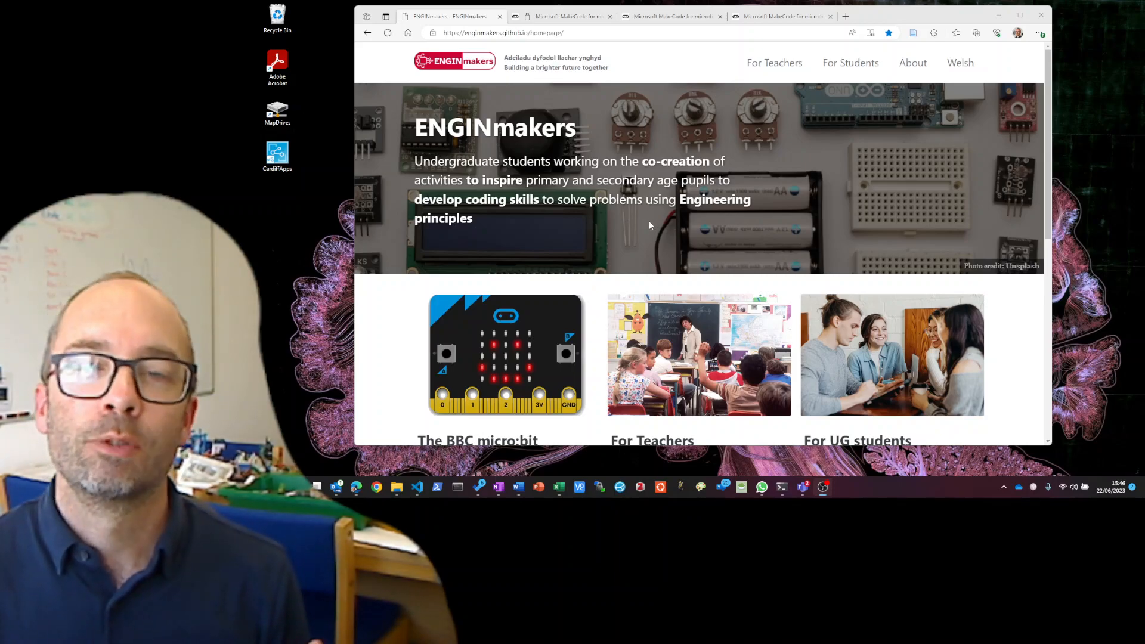
pyautogui.moveTo(581, 242)
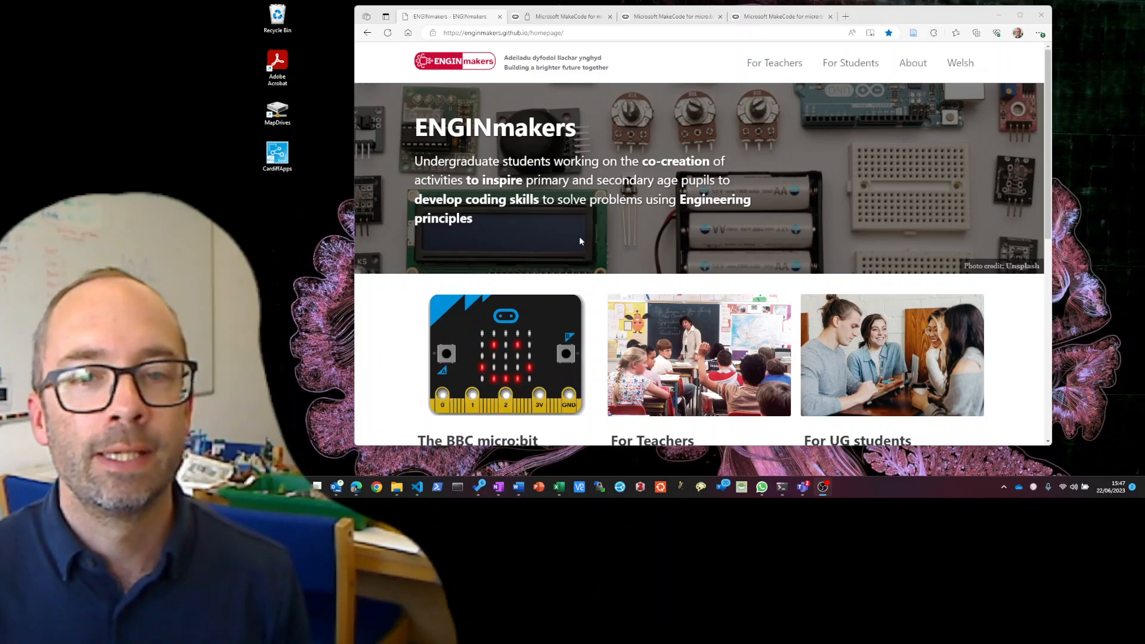
pyautogui.moveTo(589, 240)
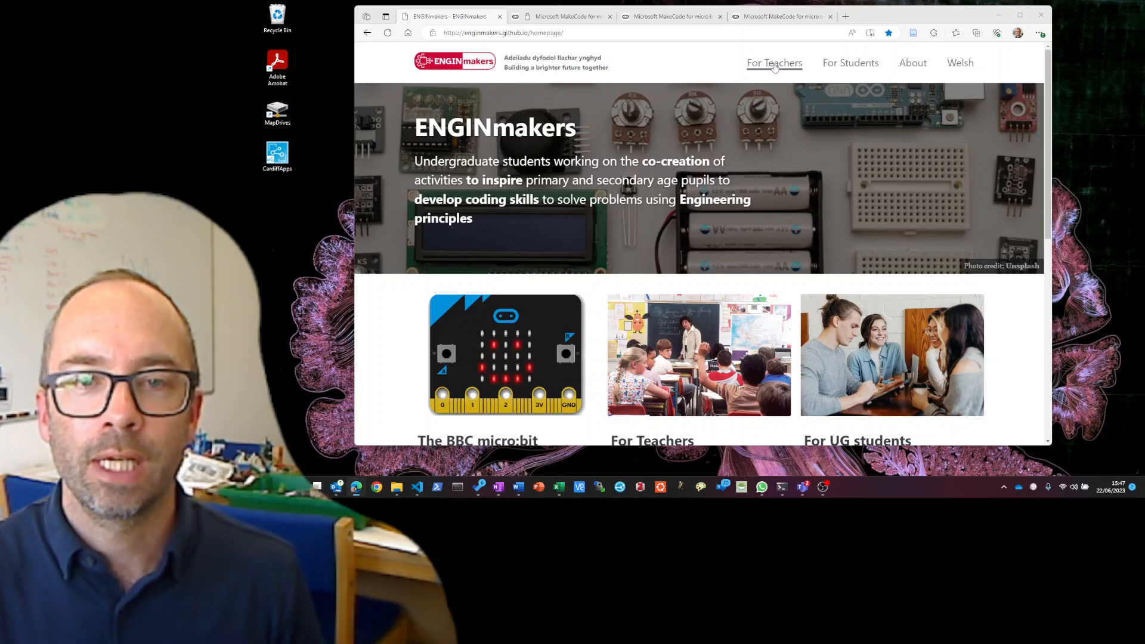
# Review the ENGINmakers For Teachers packs' English and Welsh downloads, then return to the top.
pyautogui.click(774, 63)
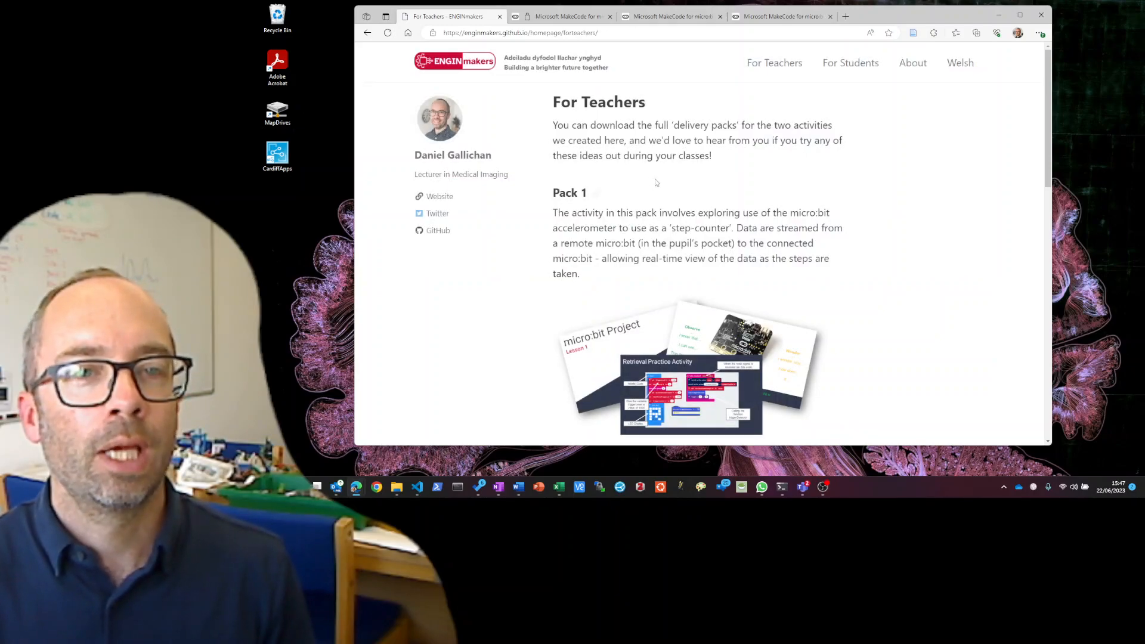
pyautogui.scroll(-3)
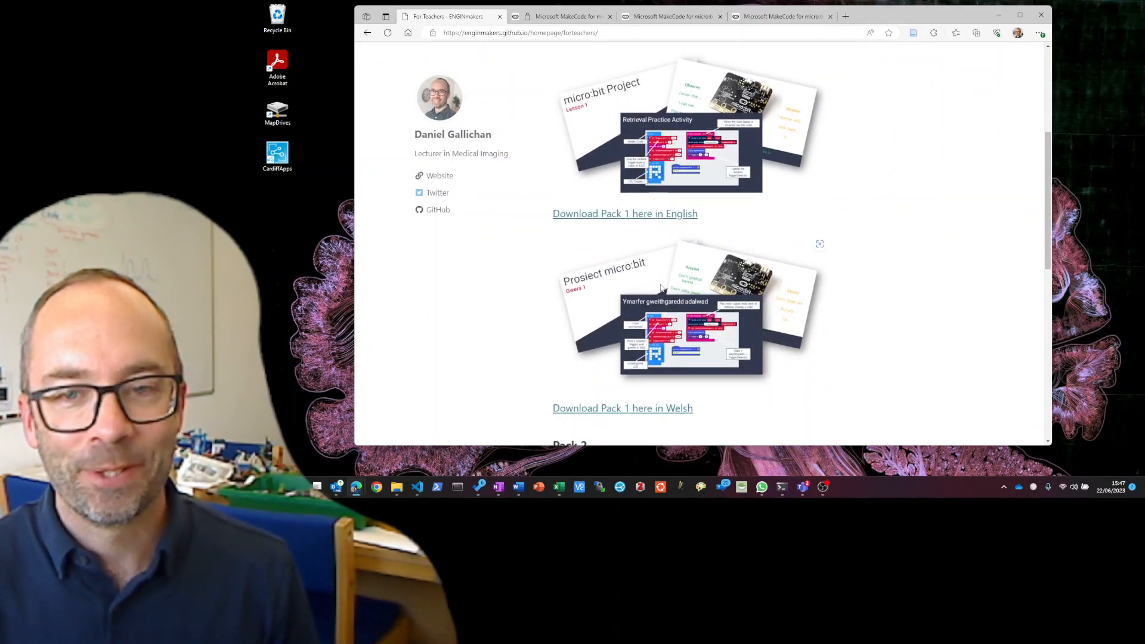
pyautogui.scroll(-3)
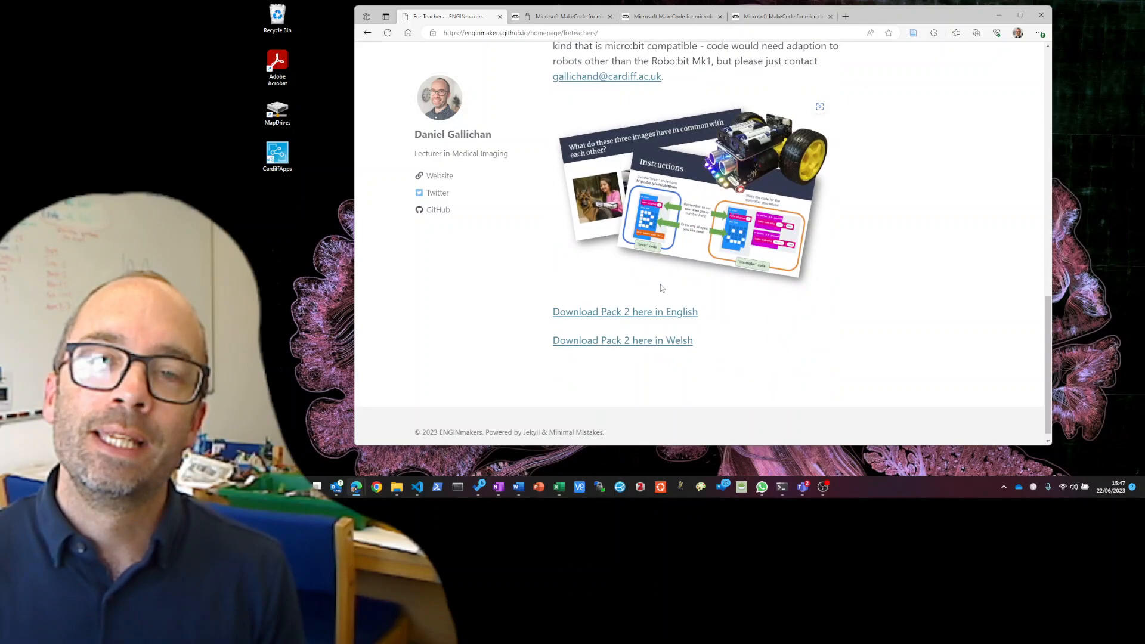
pyautogui.scroll(3)
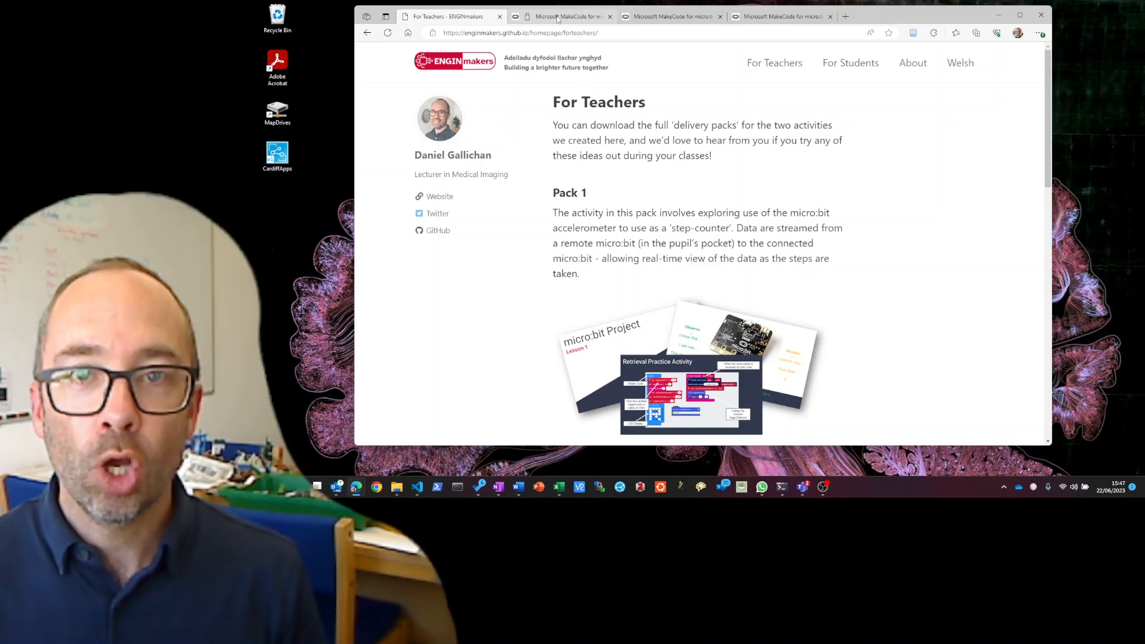
# Switch to the second browser tab's MakeCode step-counter transmitter project.
pyautogui.click(562, 16)
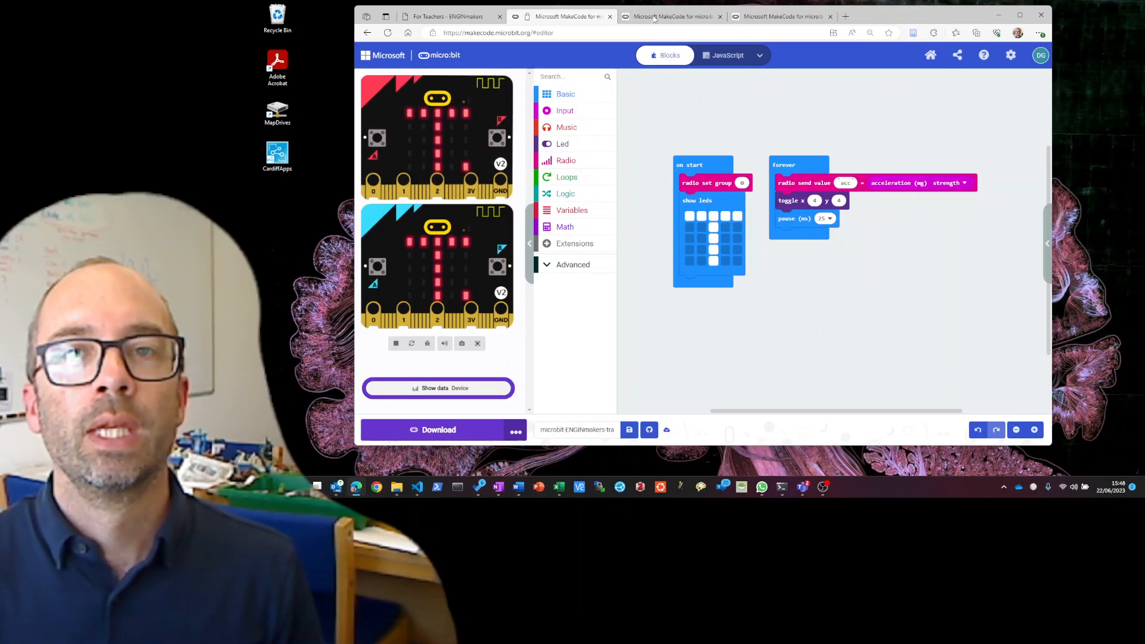
# Switch to the third browser tab's MakeCode receiver project writing radio values to serial.
pyautogui.click(670, 16)
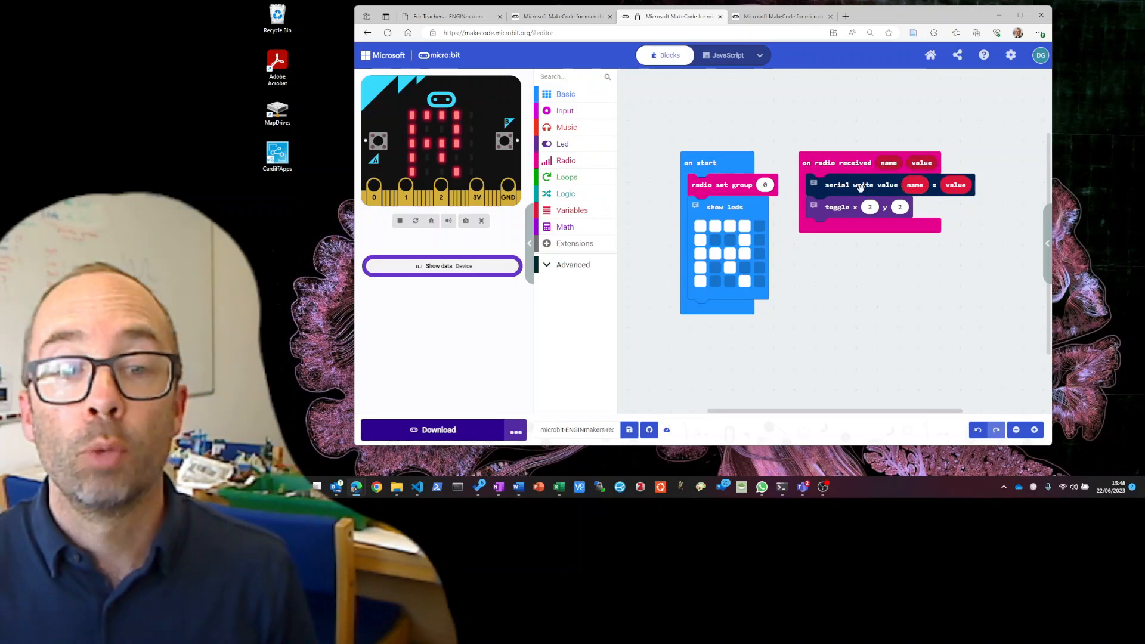
pyautogui.moveTo(708, 305)
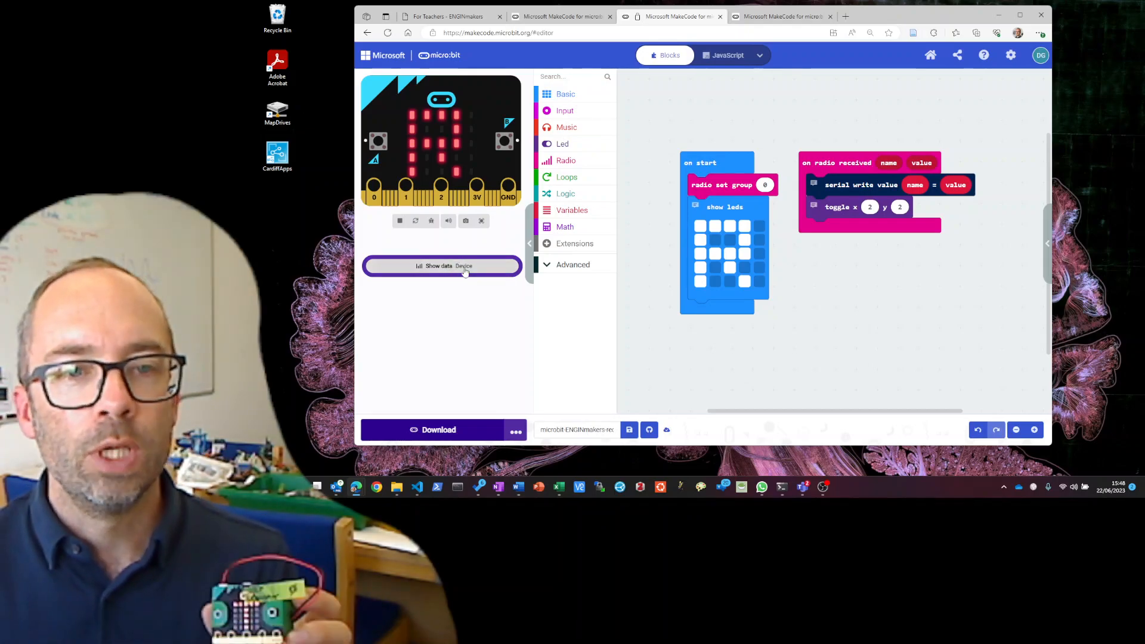
pyautogui.click(442, 266)
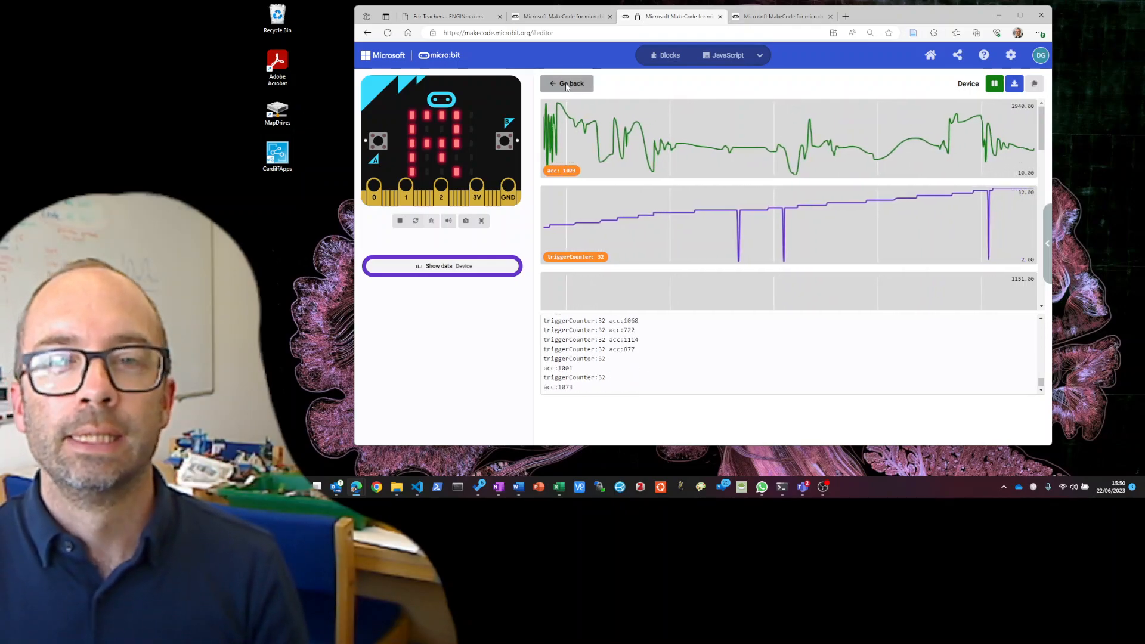
pyautogui.click(566, 83)
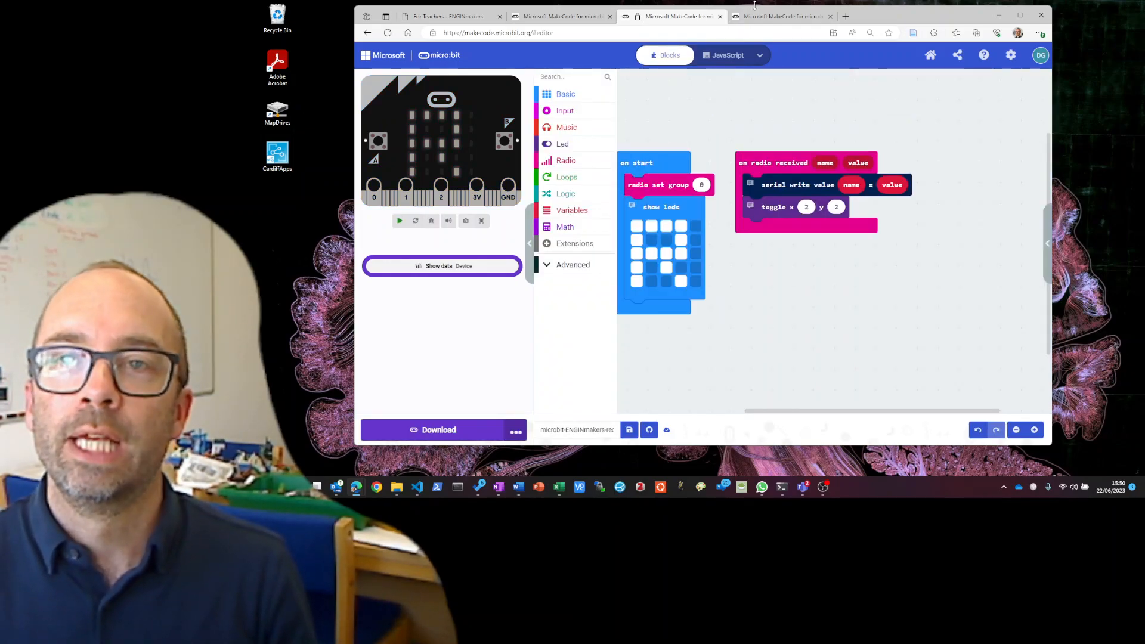
pyautogui.click(784, 16)
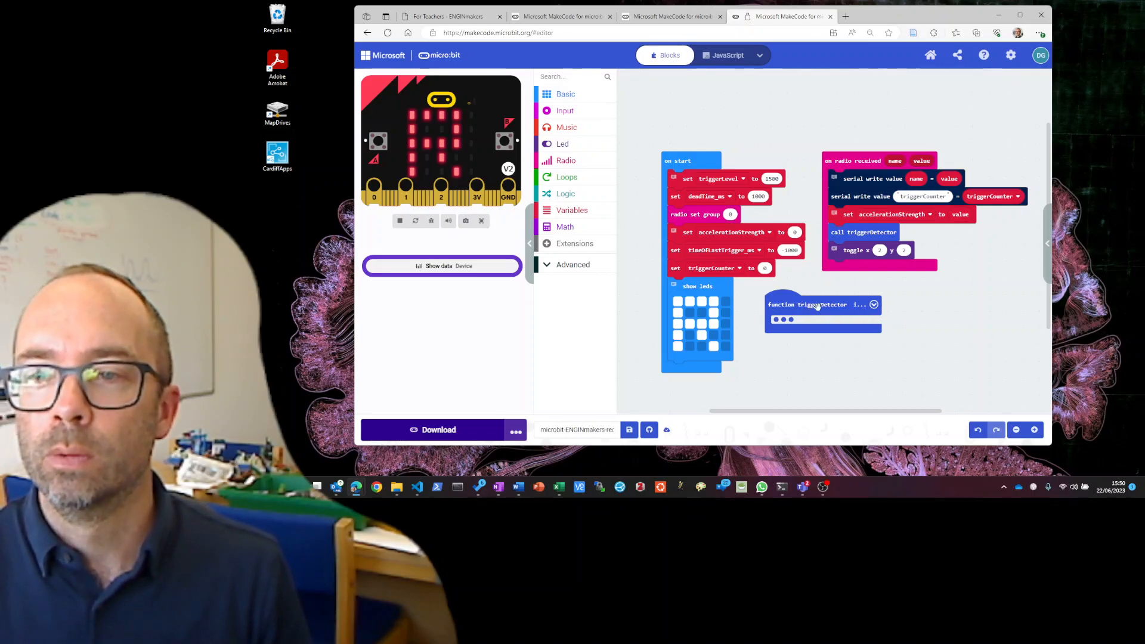
pyautogui.moveTo(896, 315)
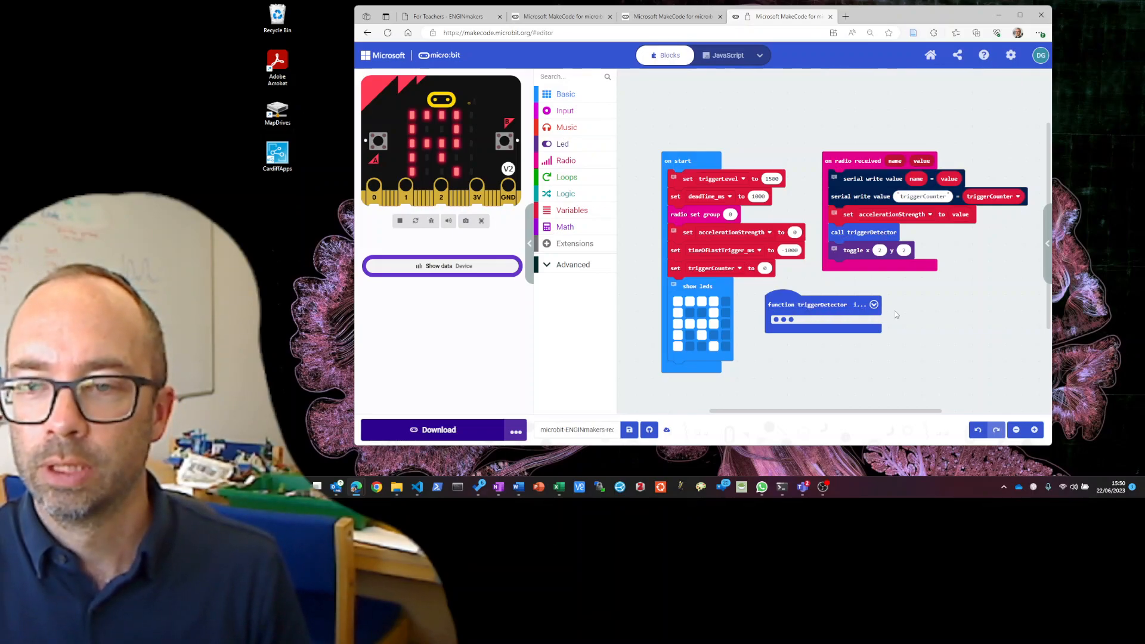